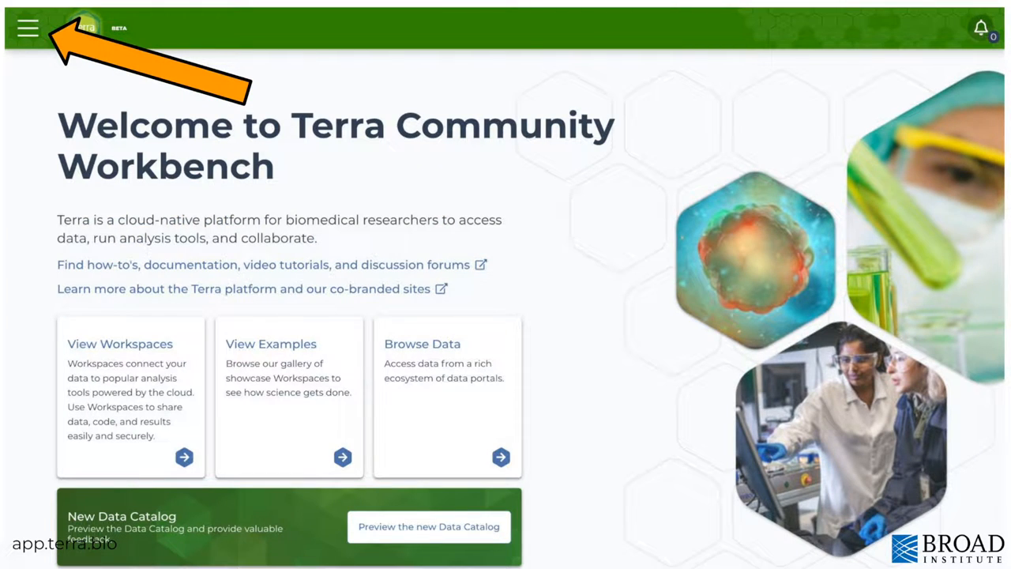
Step: Show the account profile's Personal Information section from the main navigation
{"action": "left_click", "coordinate": [28, 29]}
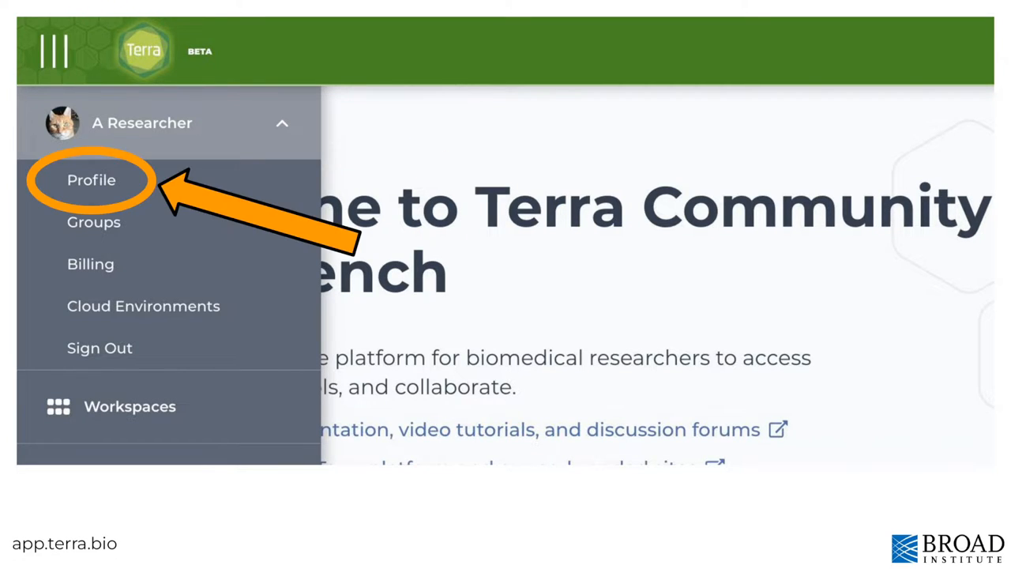
{"action": "left_click", "coordinate": [92, 180]}
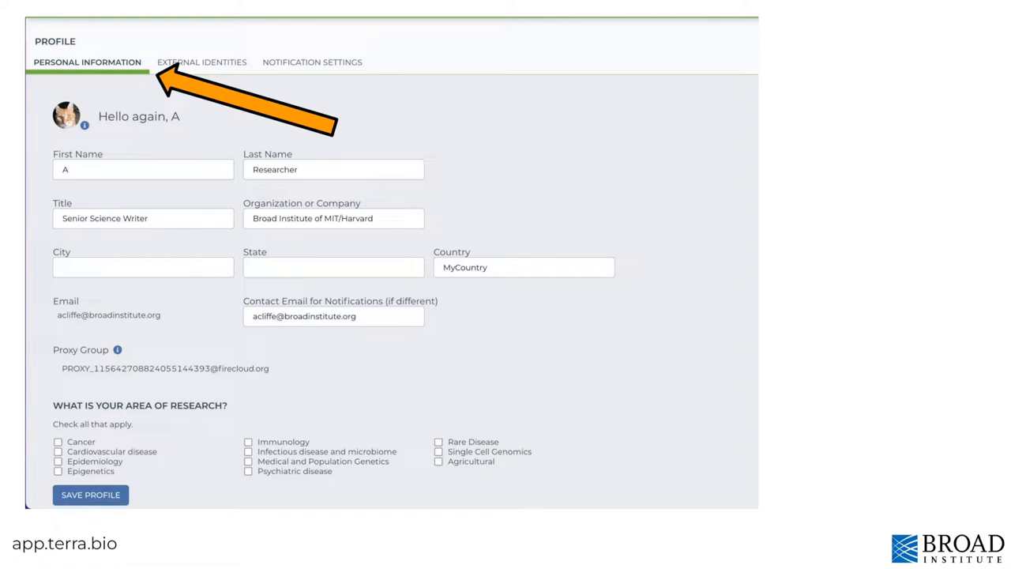
{"action": "left_click", "coordinate": [203, 62]}
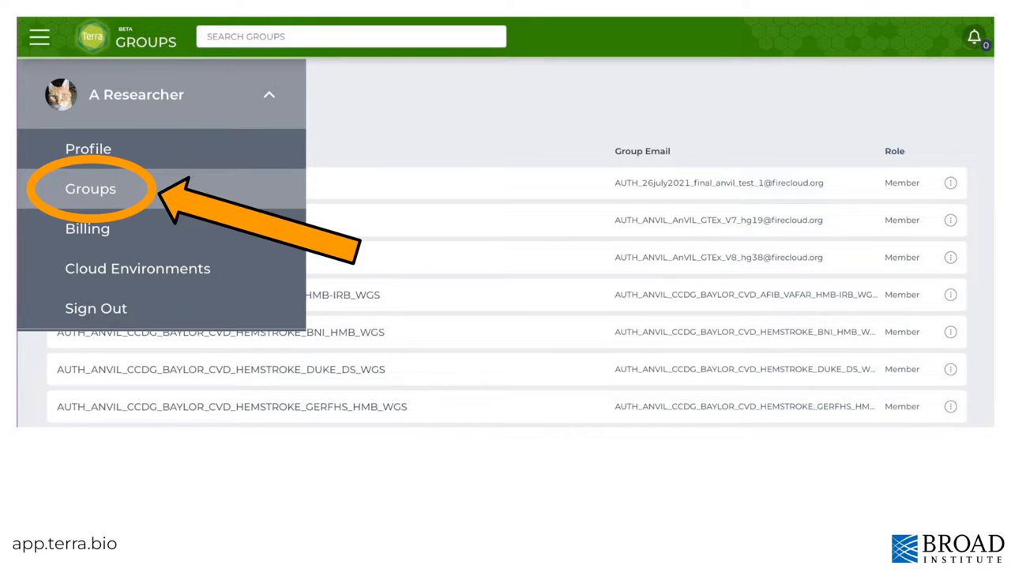
Step: Show the Groups membership list from the account menu
{"action": "left_click", "coordinate": [90, 188]}
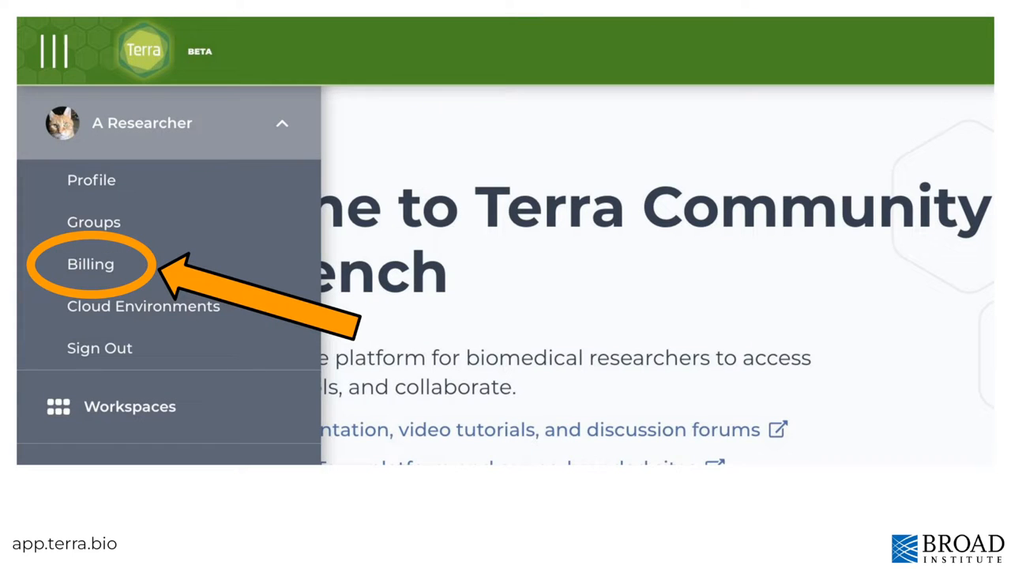
{"action": "left_click", "coordinate": [90, 264]}
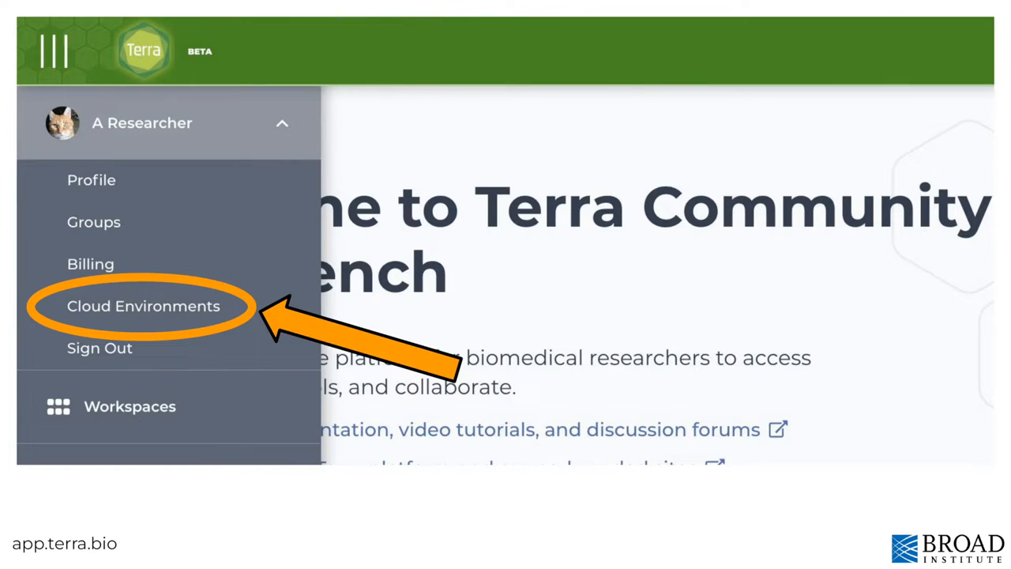
{"action": "left_click", "coordinate": [143, 306]}
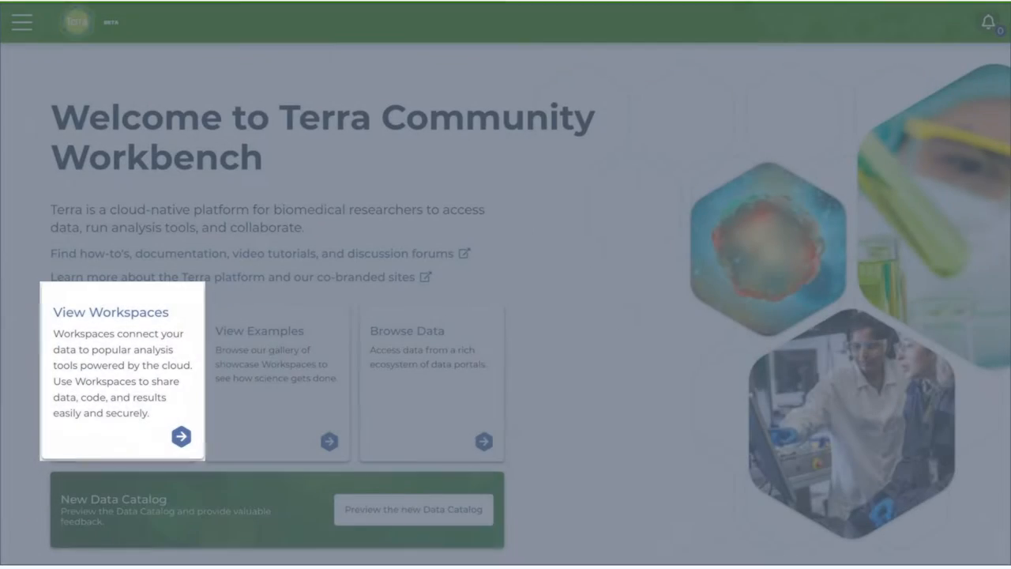
Step: Show the Workspaces page with My Workspaces, then the Featured workspaces list
{"action": "left_click", "coordinate": [22, 22]}
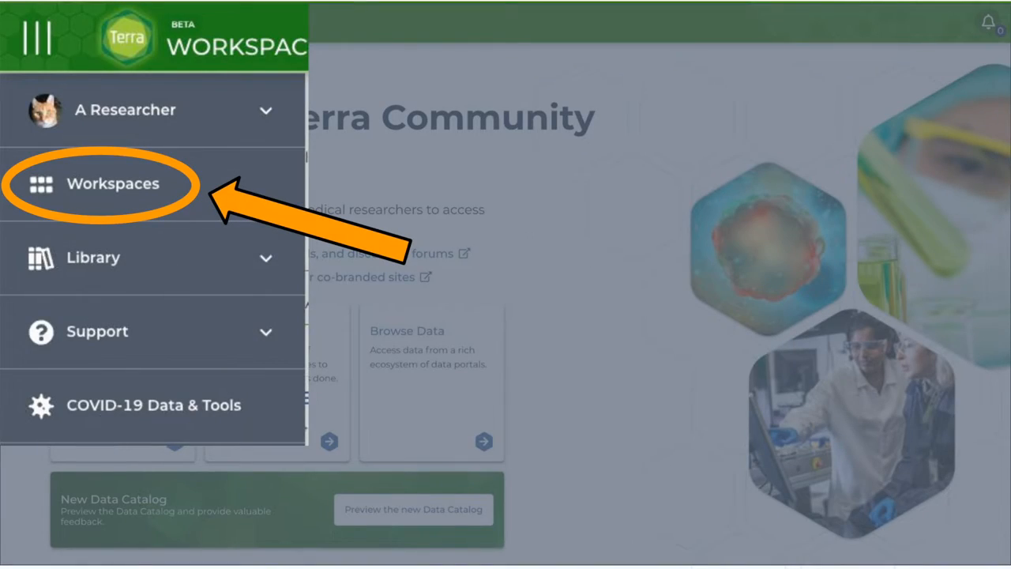
{"action": "left_click", "coordinate": [112, 183]}
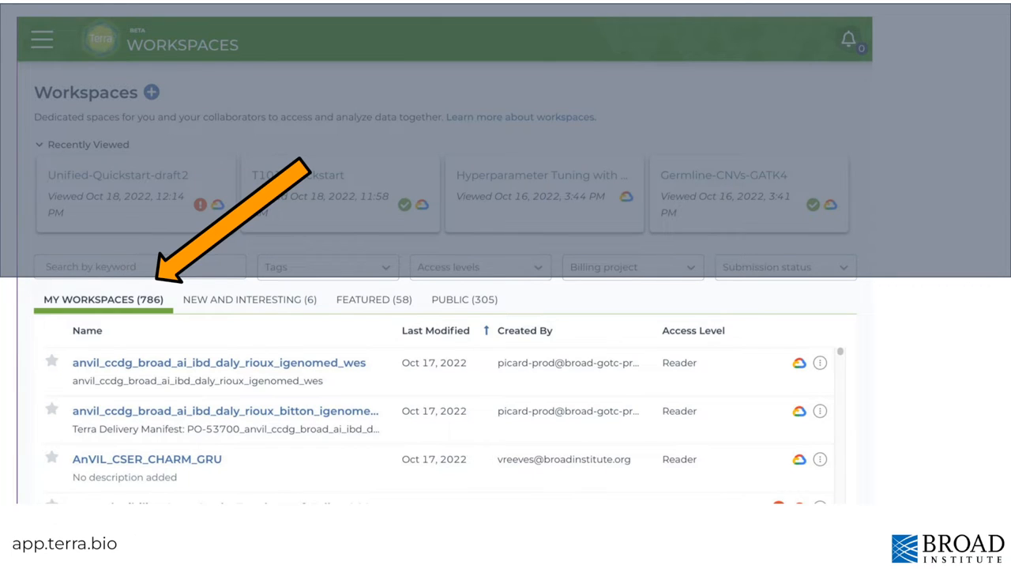
{"action": "left_click", "coordinate": [249, 298]}
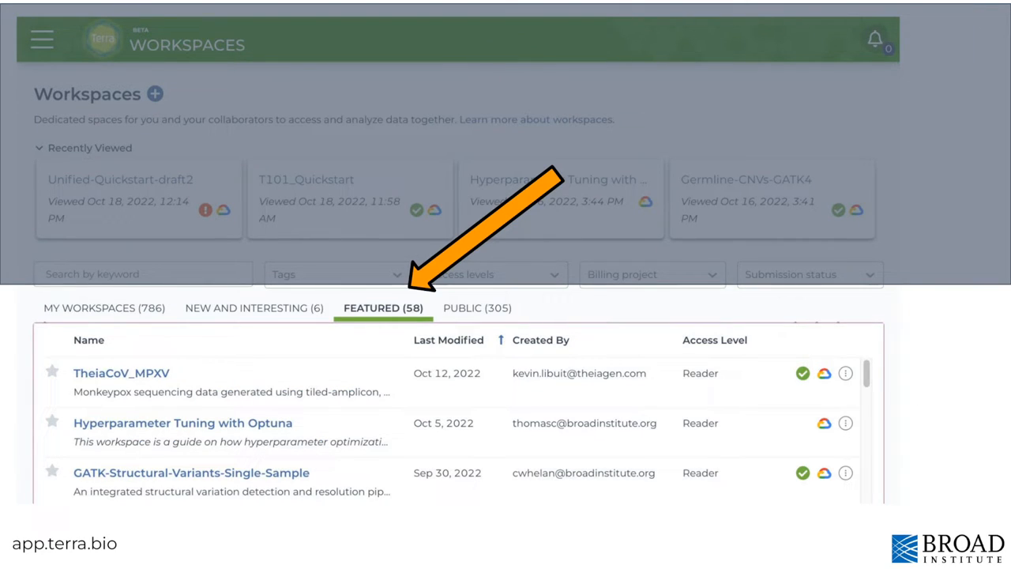
{"action": "left_click", "coordinate": [41, 38]}
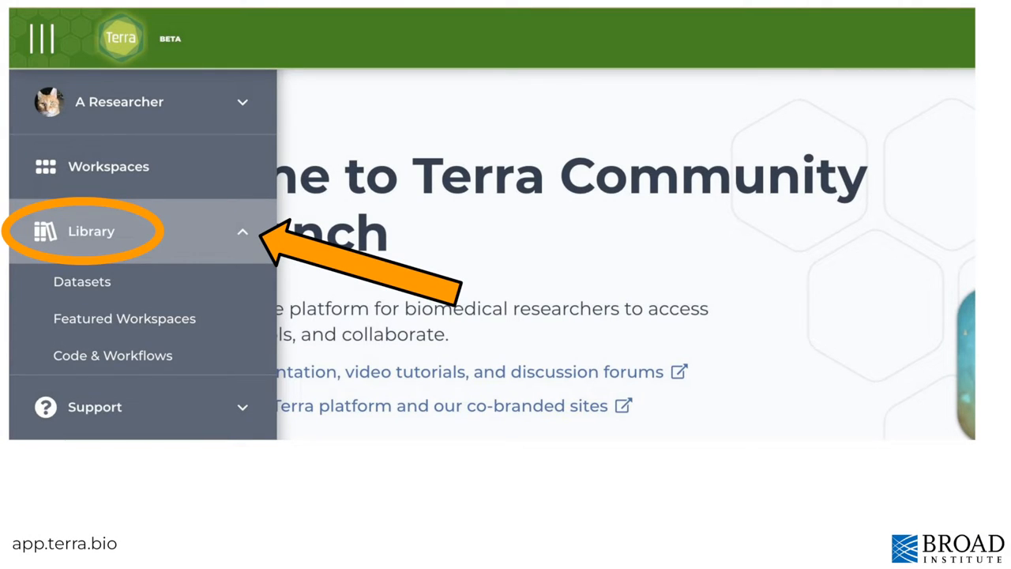
Step: Show the Library's Datasets and its Featured Workspaces collection
{"action": "left_click", "coordinate": [82, 281]}
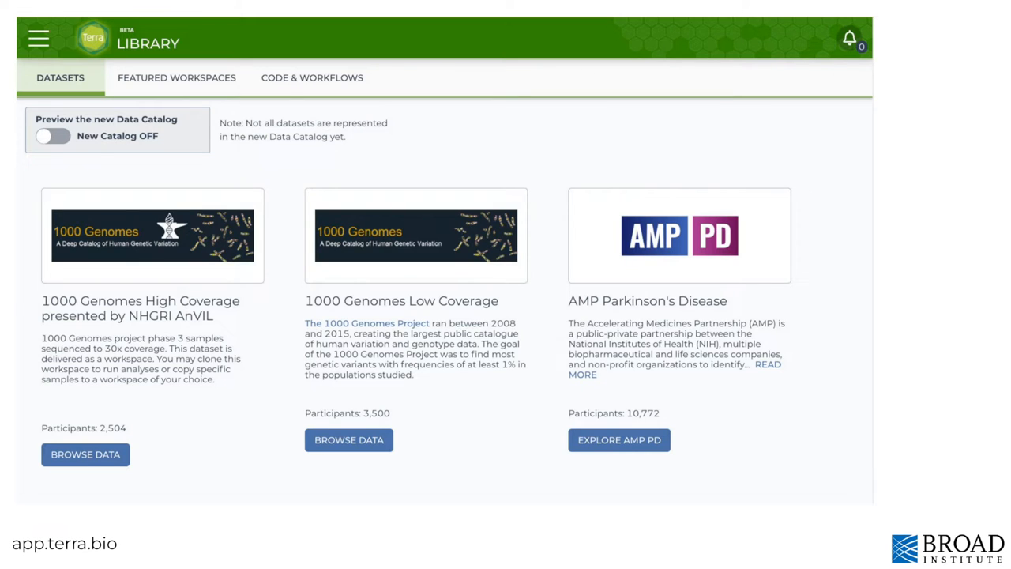
{"action": "left_click", "coordinate": [177, 77]}
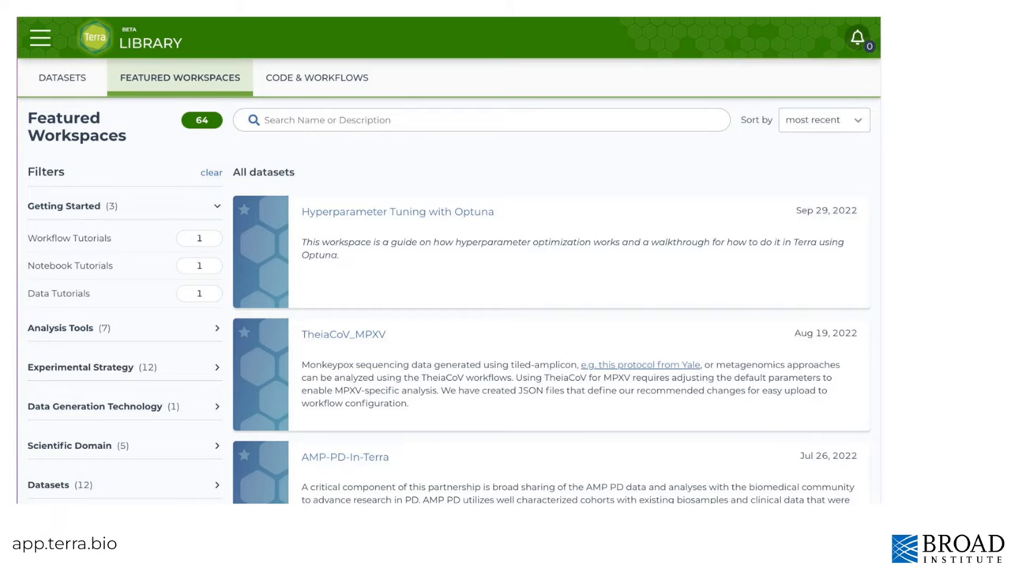
{"action": "left_click", "coordinate": [316, 78]}
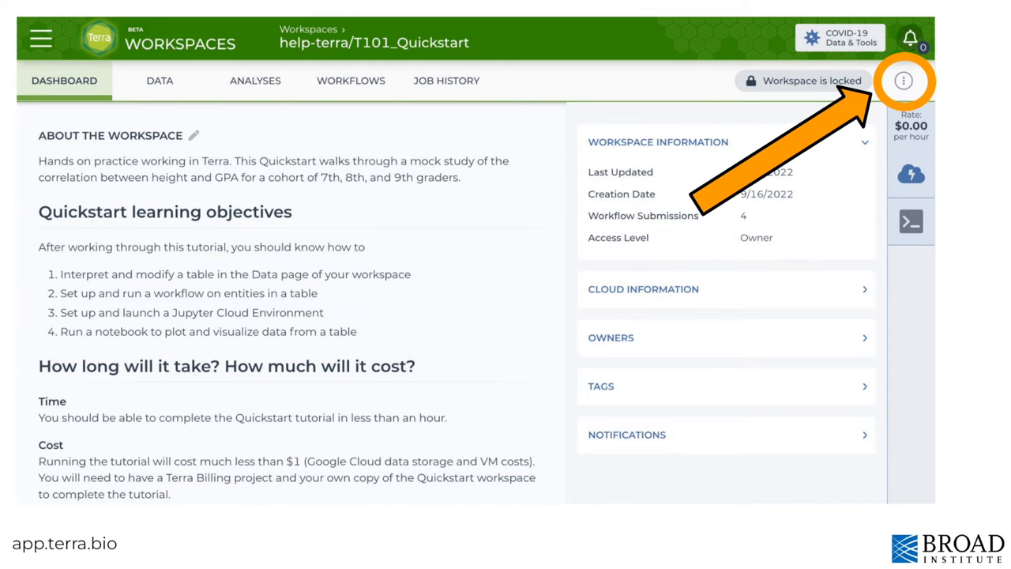
Step: Review T101_Quickstart's sharing dialog, cancel it, and start cloning the workspace
{"action": "left_click", "coordinate": [903, 81]}
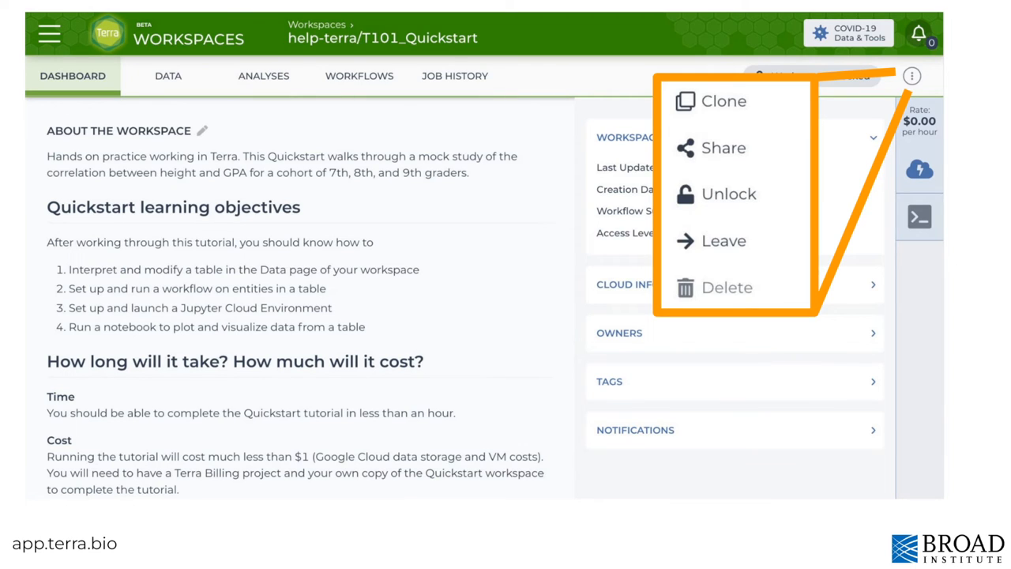
{"action": "left_click", "coordinate": [723, 149]}
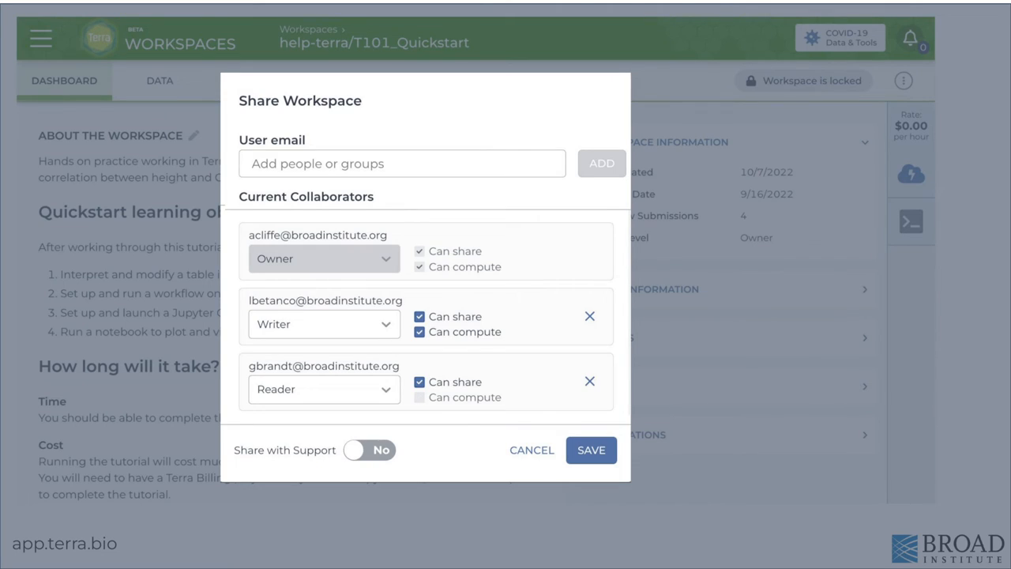
{"action": "left_click", "coordinate": [911, 76]}
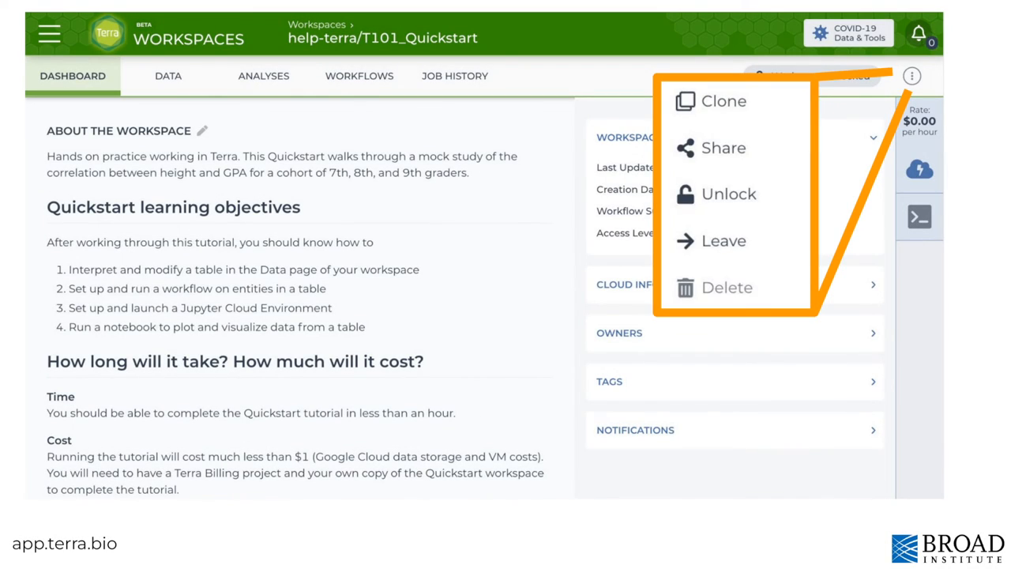
{"action": "left_click", "coordinate": [724, 101]}
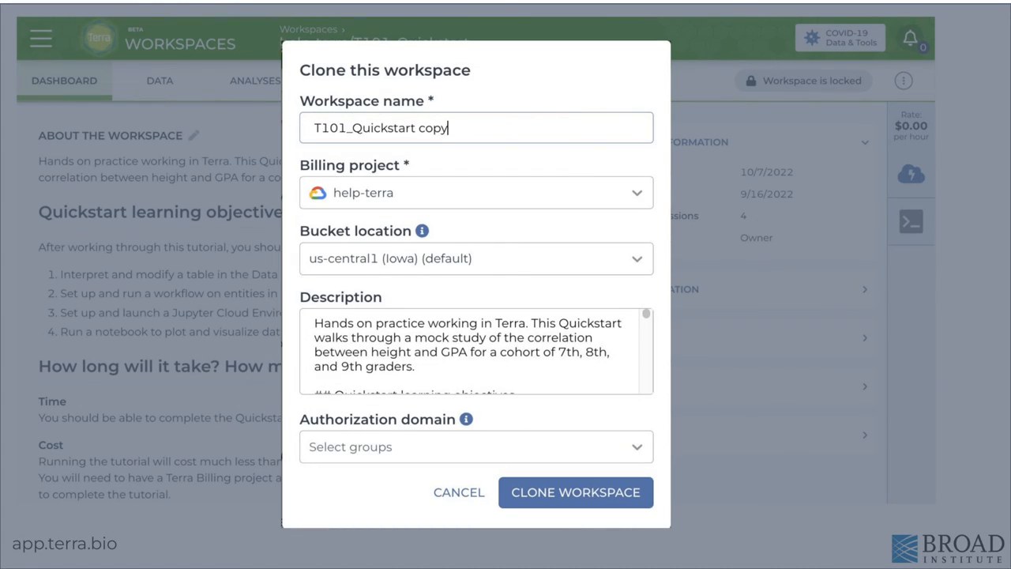